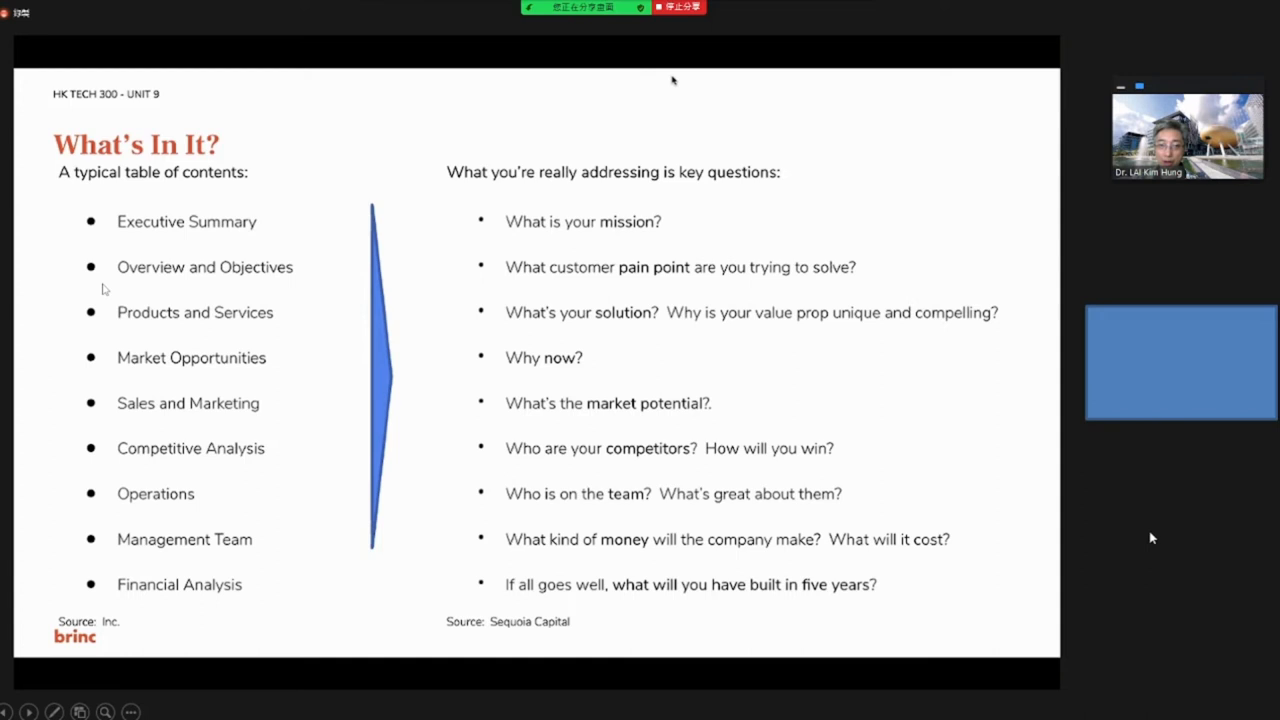
pyautogui.moveTo(158, 396)
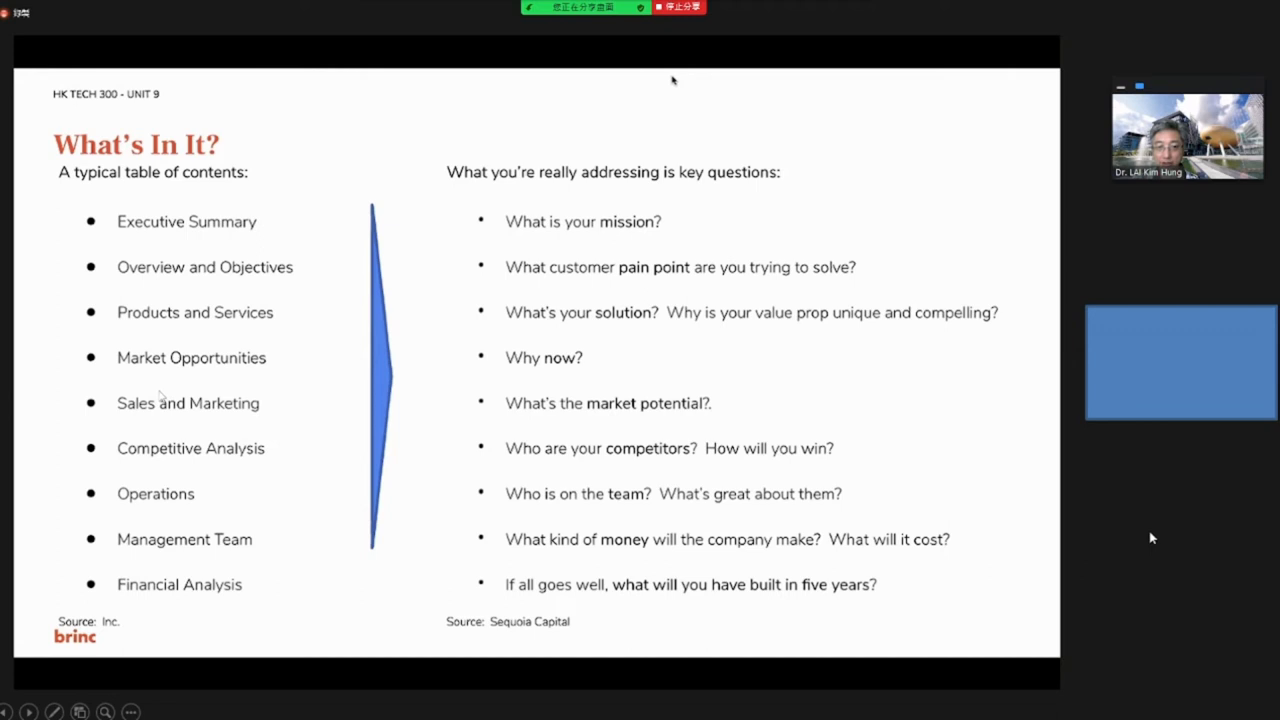
pyautogui.moveTo(218, 512)
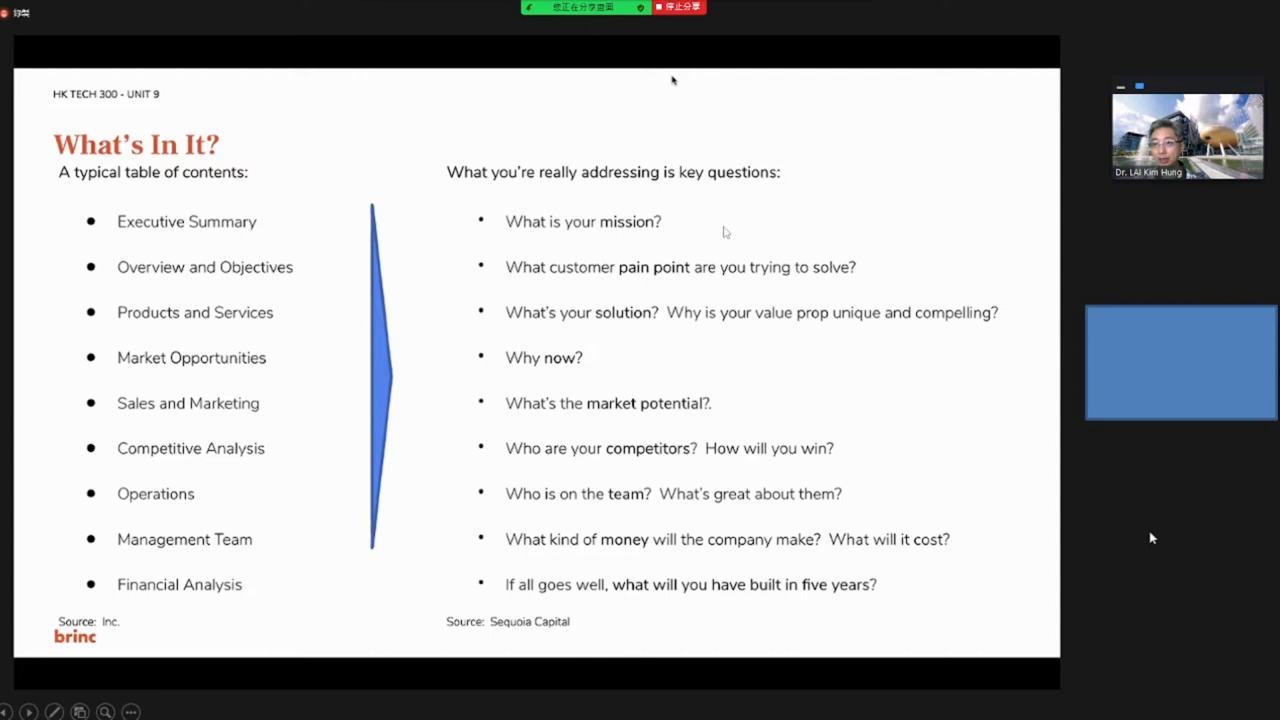
pyautogui.moveTo(658, 280)
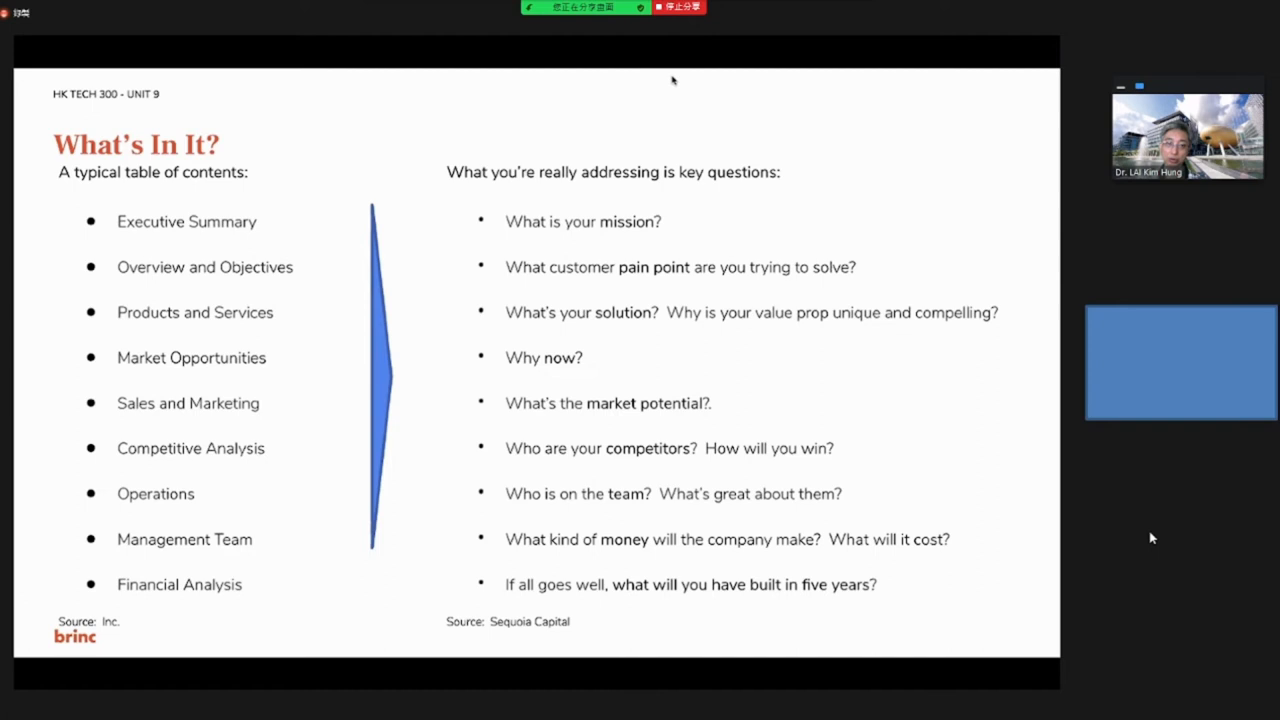
# - Advance the shared slideshow to the 'How Do You Make a Business Plan? Business Model Canvas' slide
pyautogui.press('Right')
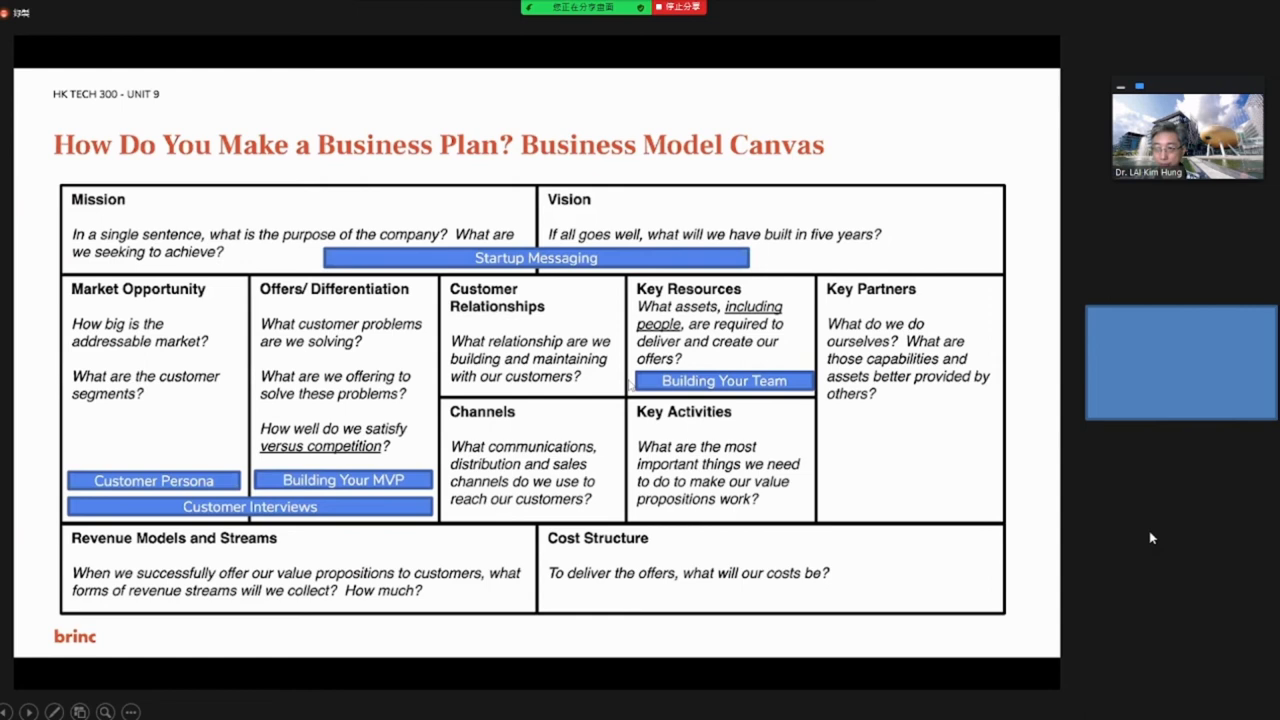
pyautogui.moveTo(228, 338)
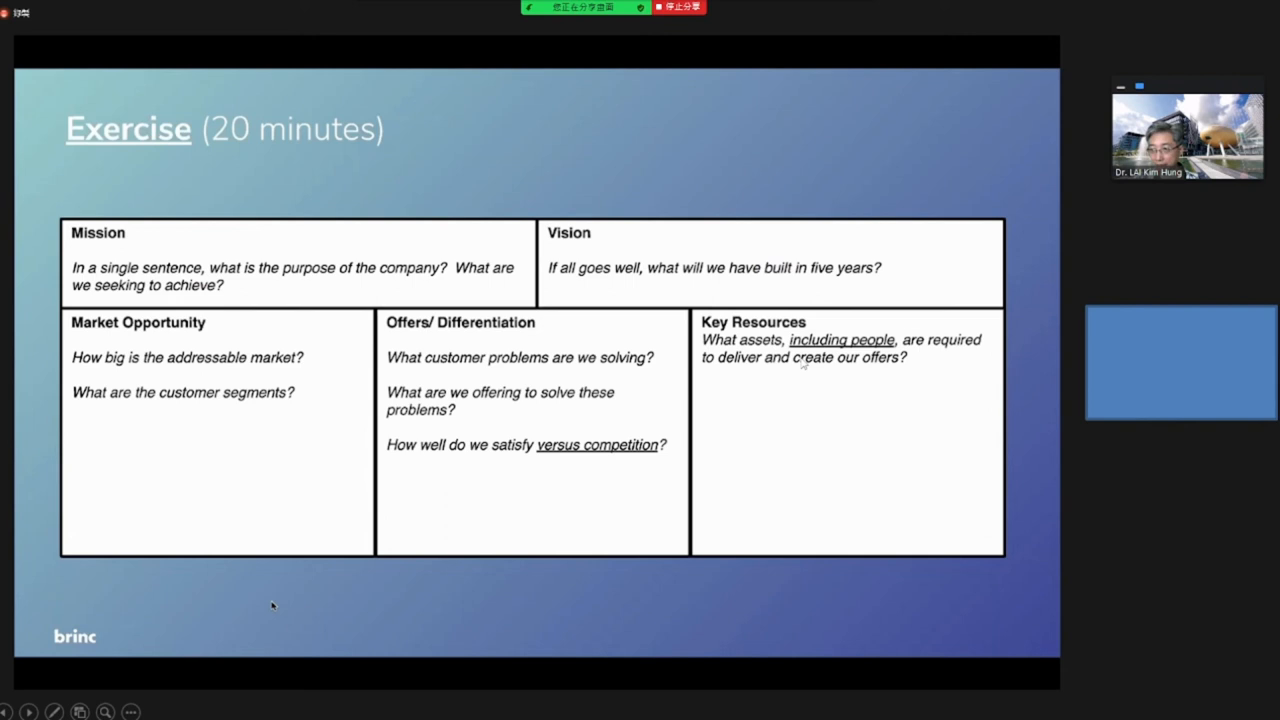
pyautogui.moveTo(1060, 474)
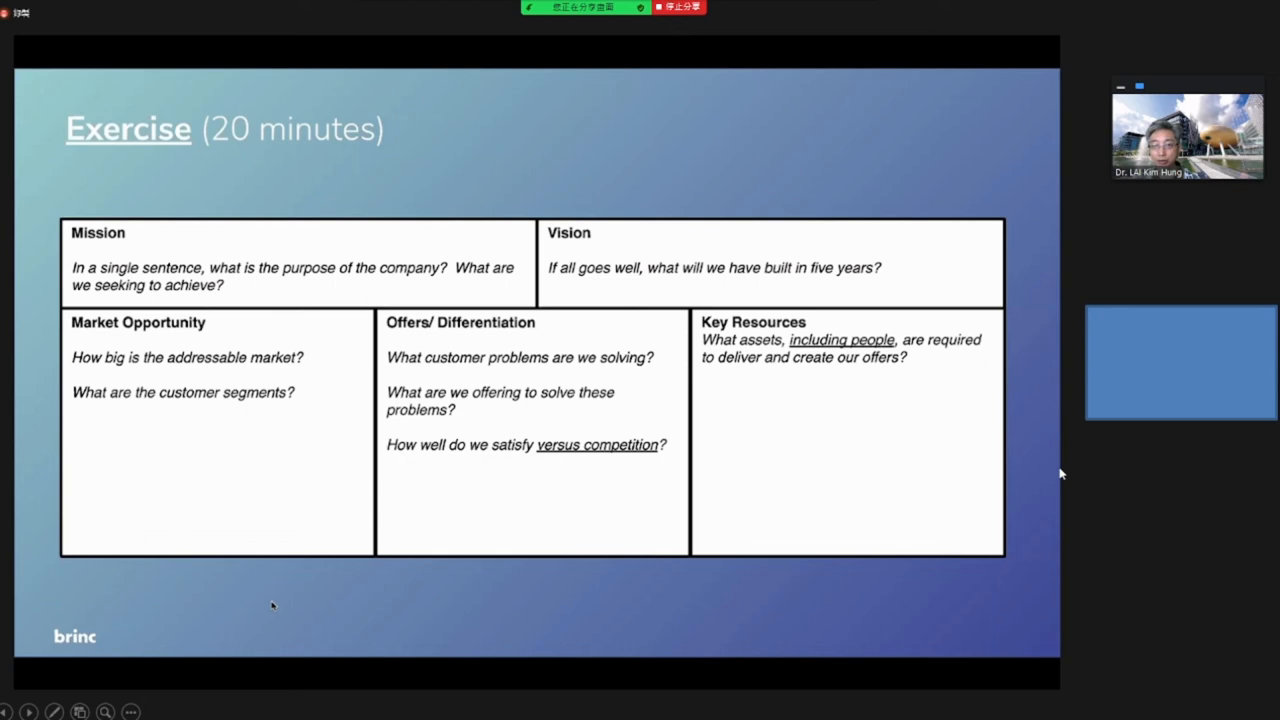